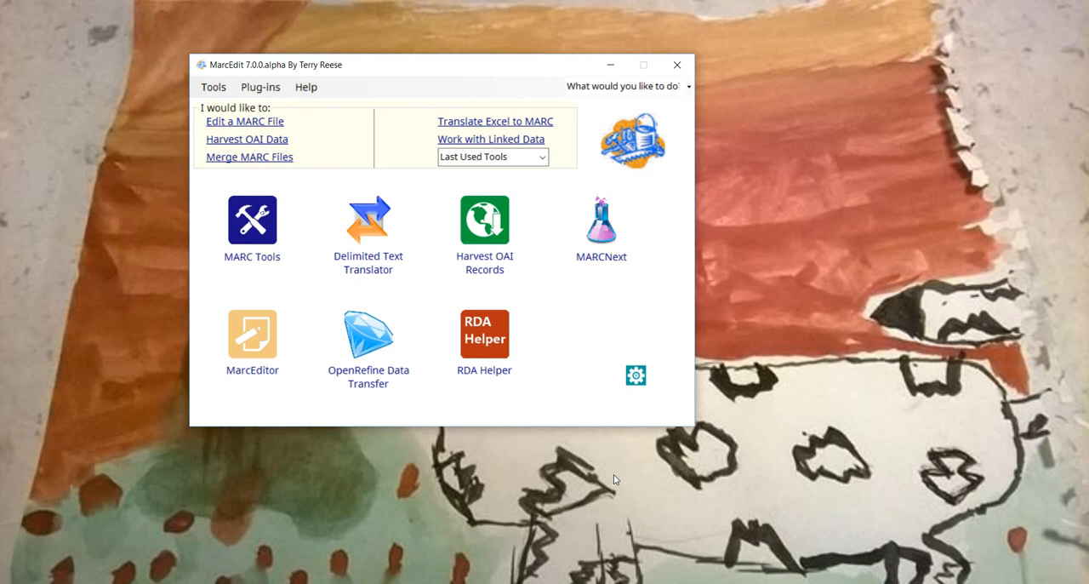
mouse_move(269, 347)
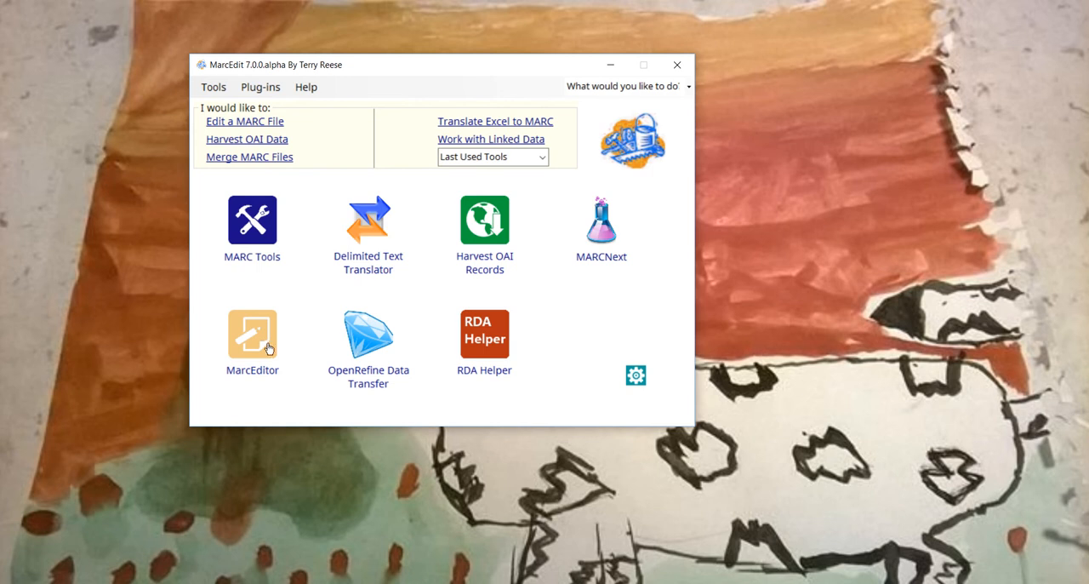
Open ct_gov_joined.mrk from recent files in the MarcEditor
click(252, 333)
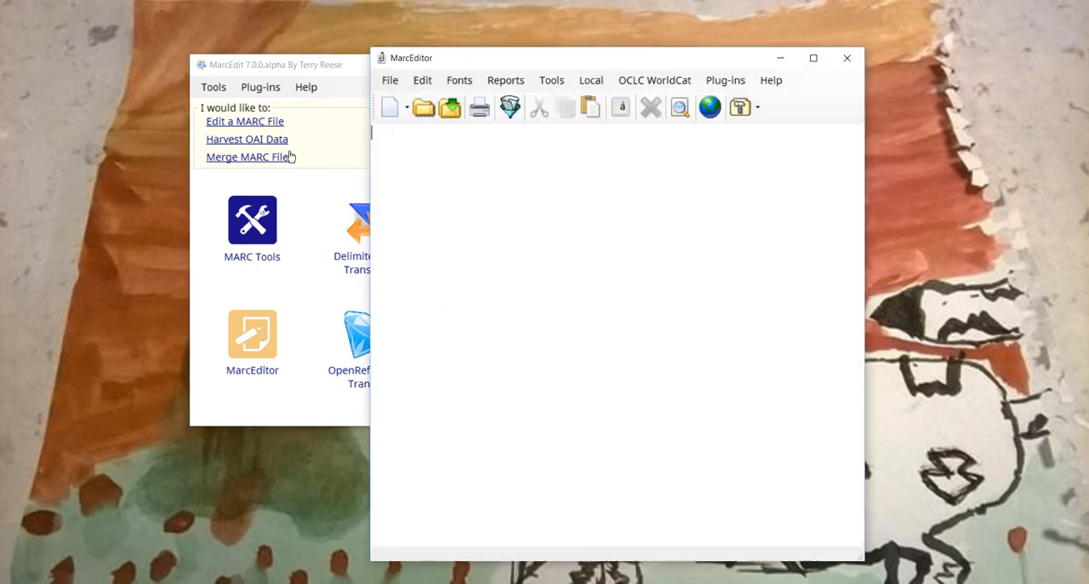
click(389, 80)
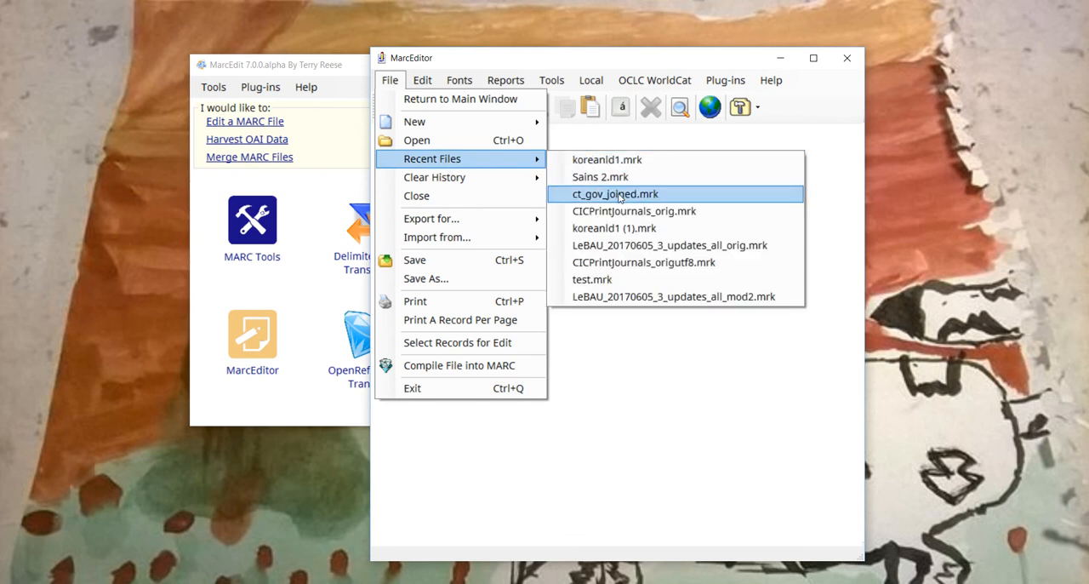
click(615, 194)
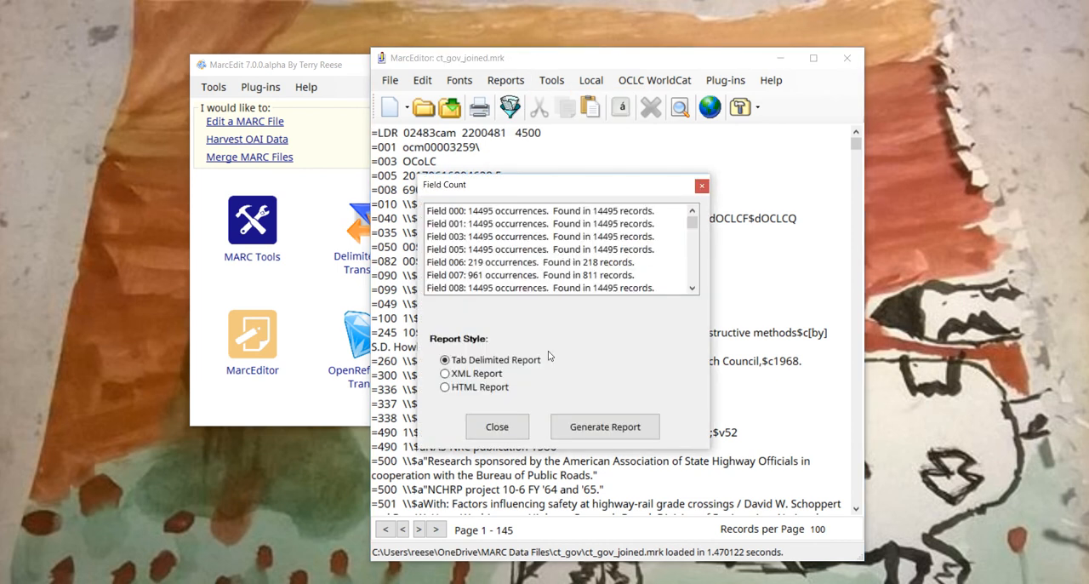
Close the field count report and import controlled data (1xx, 6xx, 7xx) into Clustering Tools
click(496, 426)
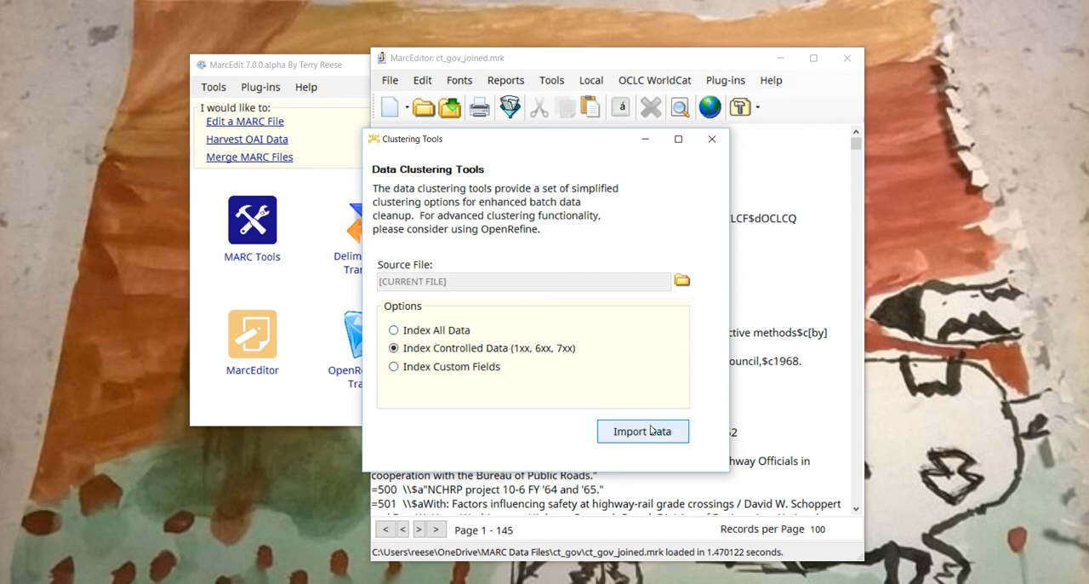
click(643, 430)
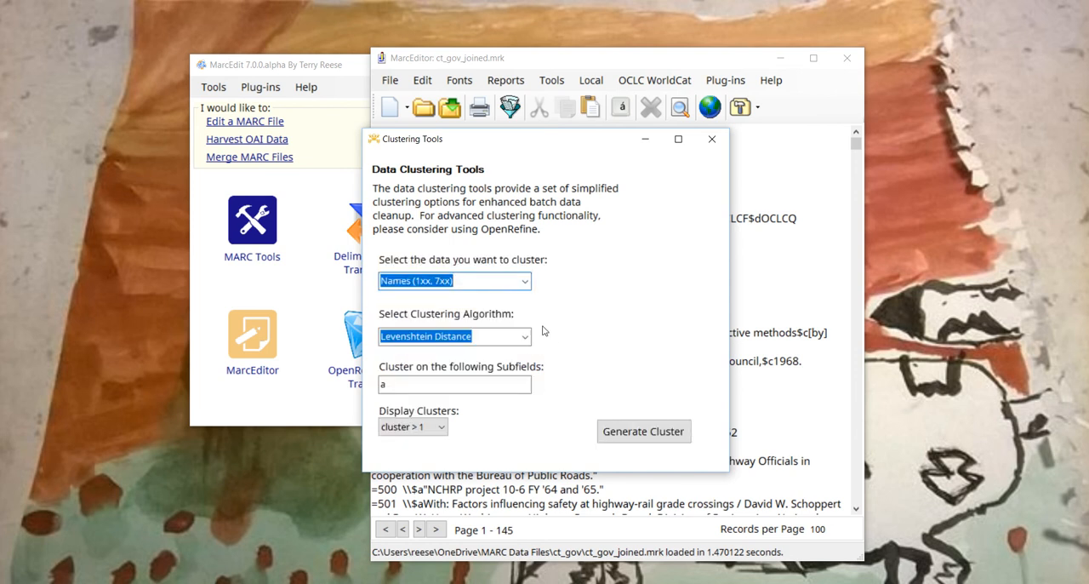
Cluster names in fields 100,700 by Levenshtein distance on subfield a, displaying clusters > 1
click(524, 281)
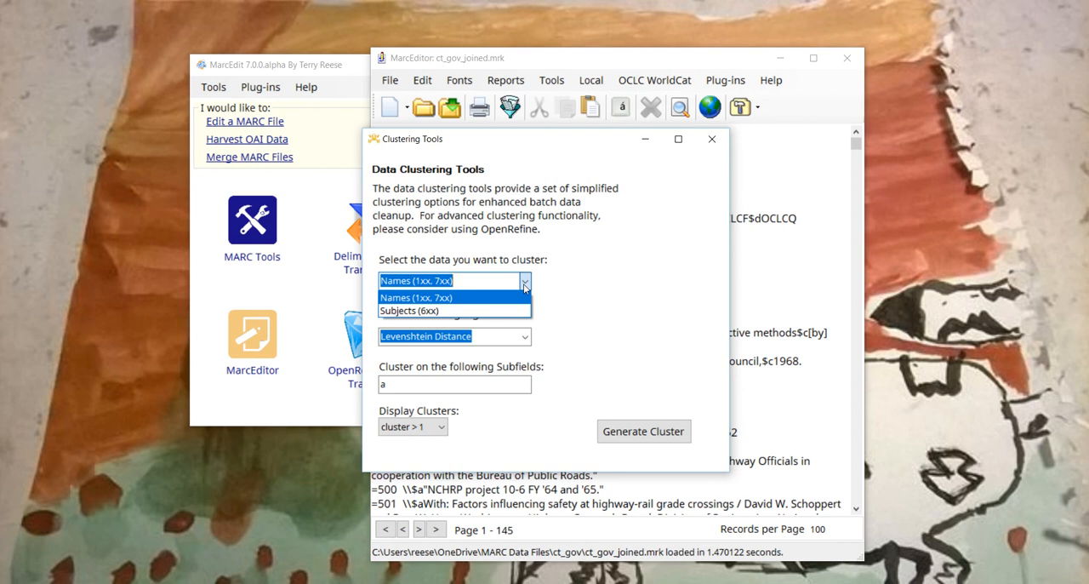
click(416, 297)
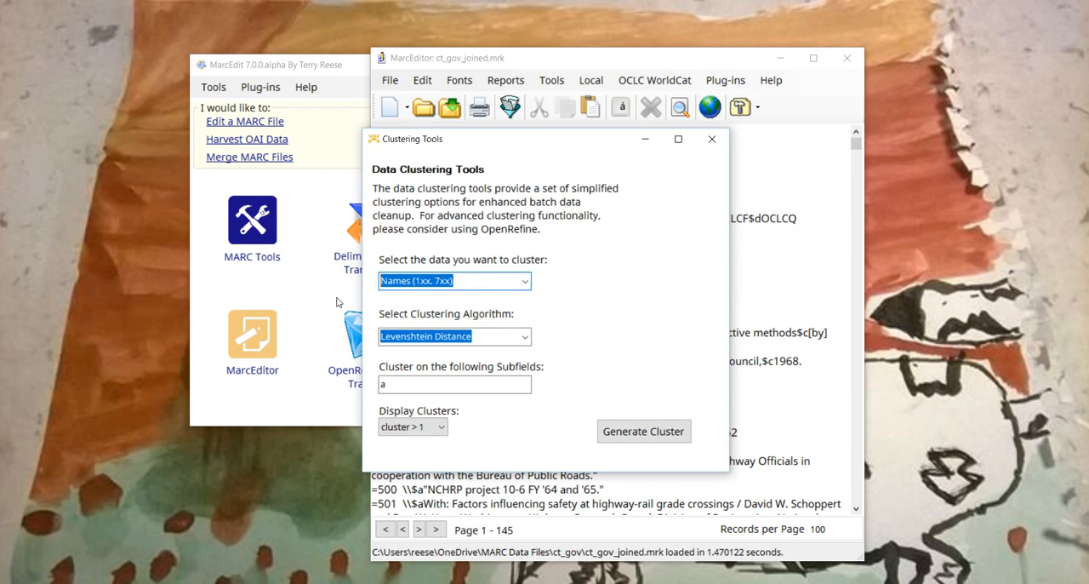
text(100,700)
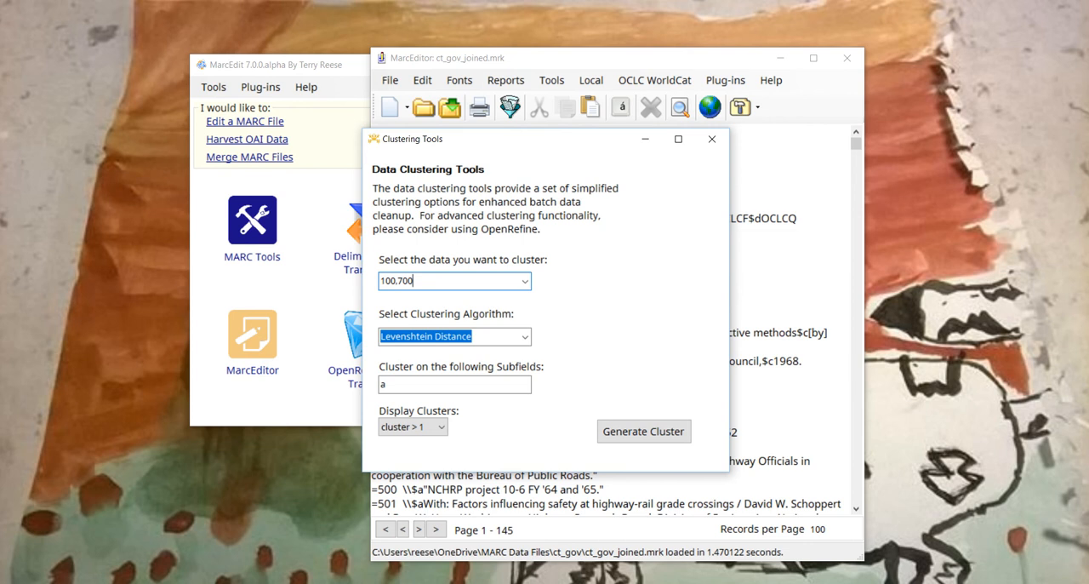
mouse_move(316, 296)
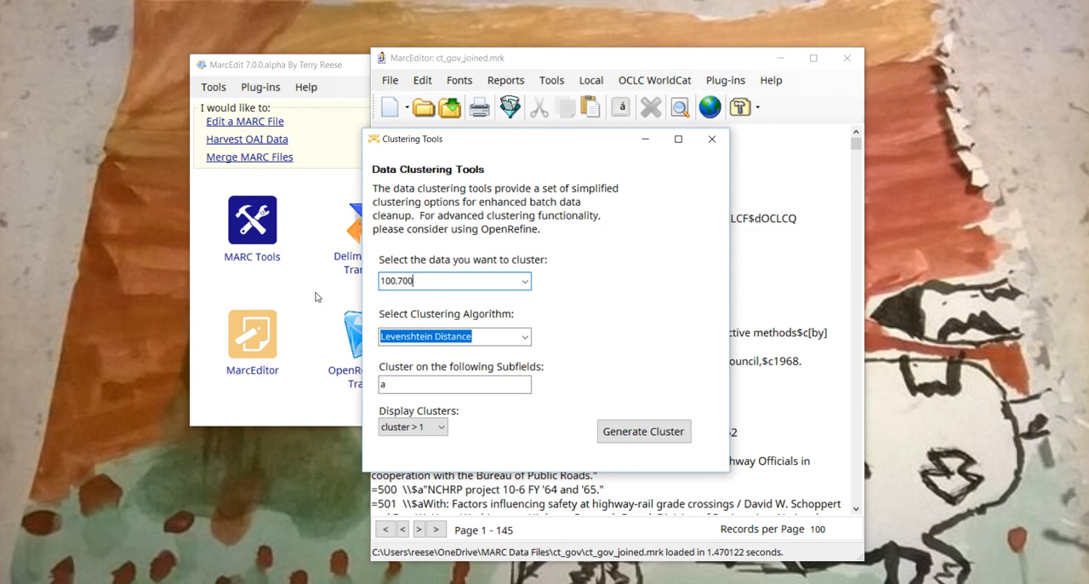
click(524, 336)
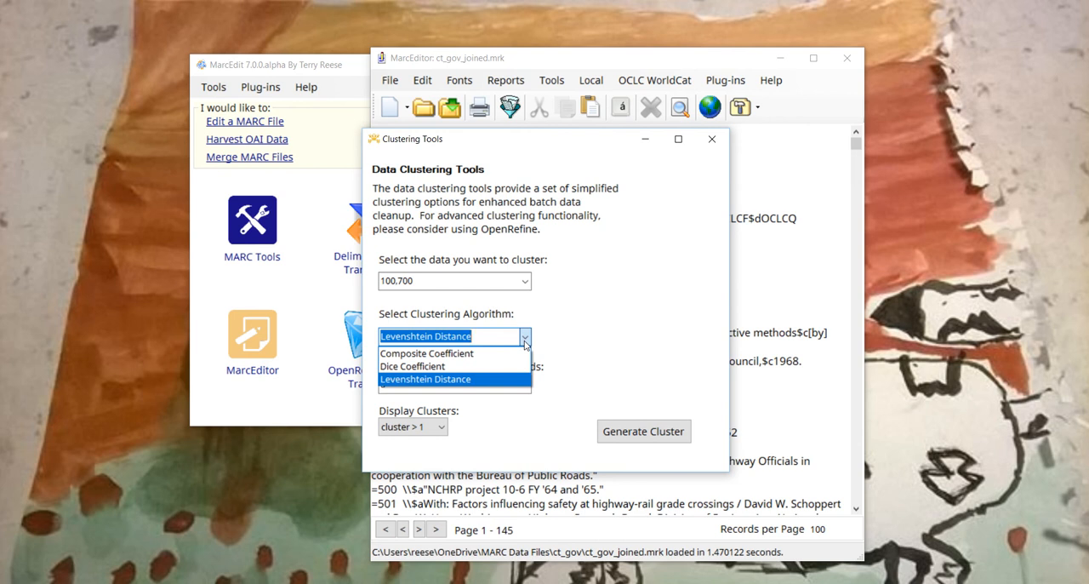
mouse_move(583, 363)
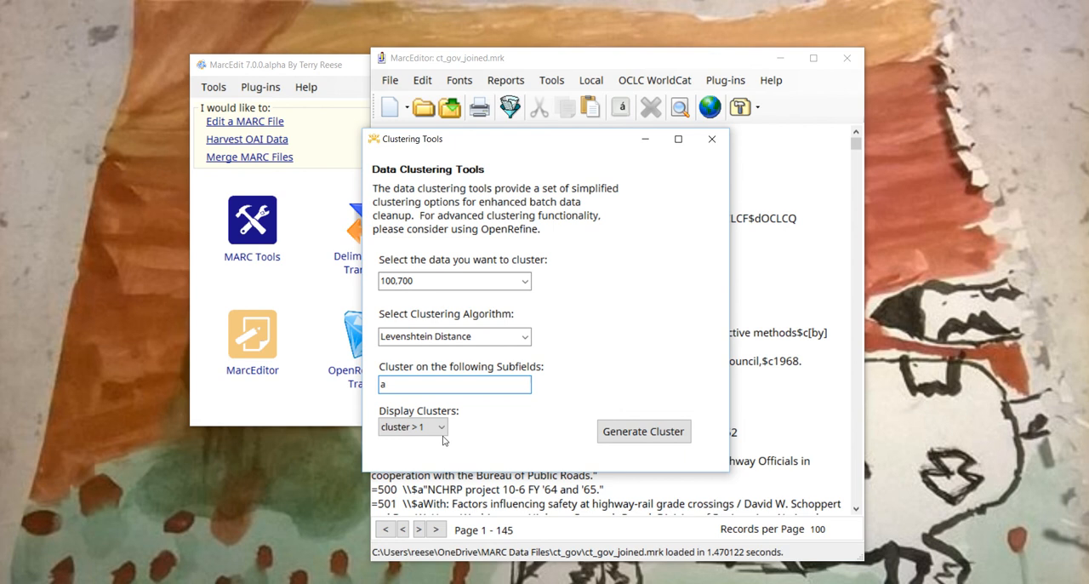
mouse_move(479, 440)
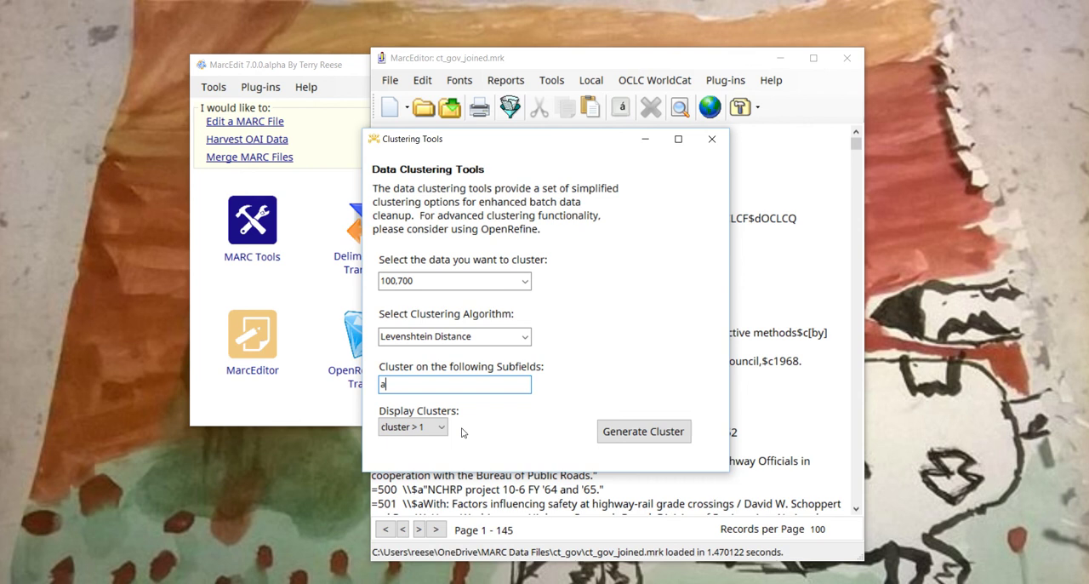
click(412, 426)
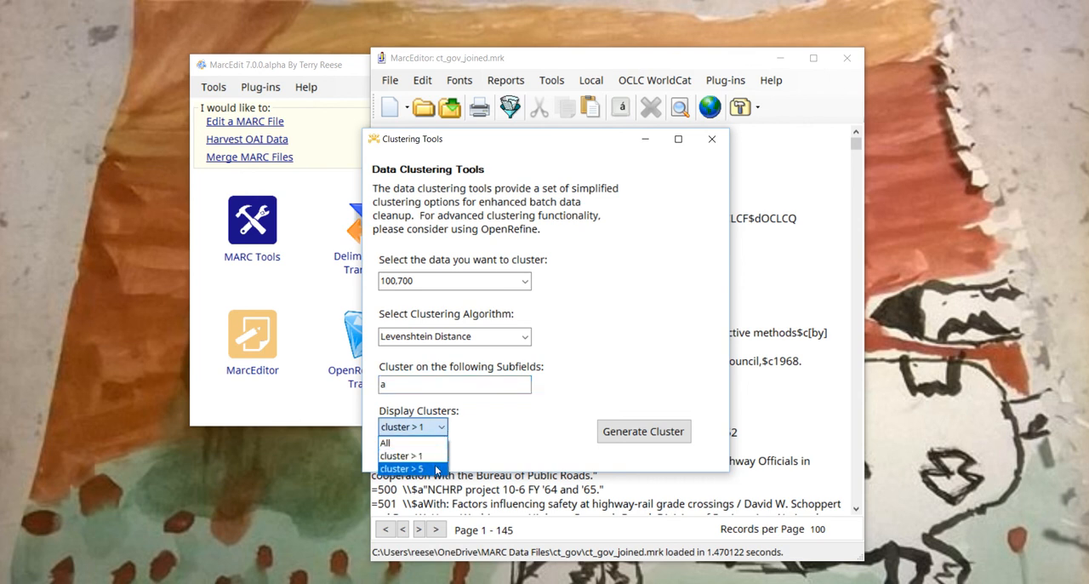
click(412, 455)
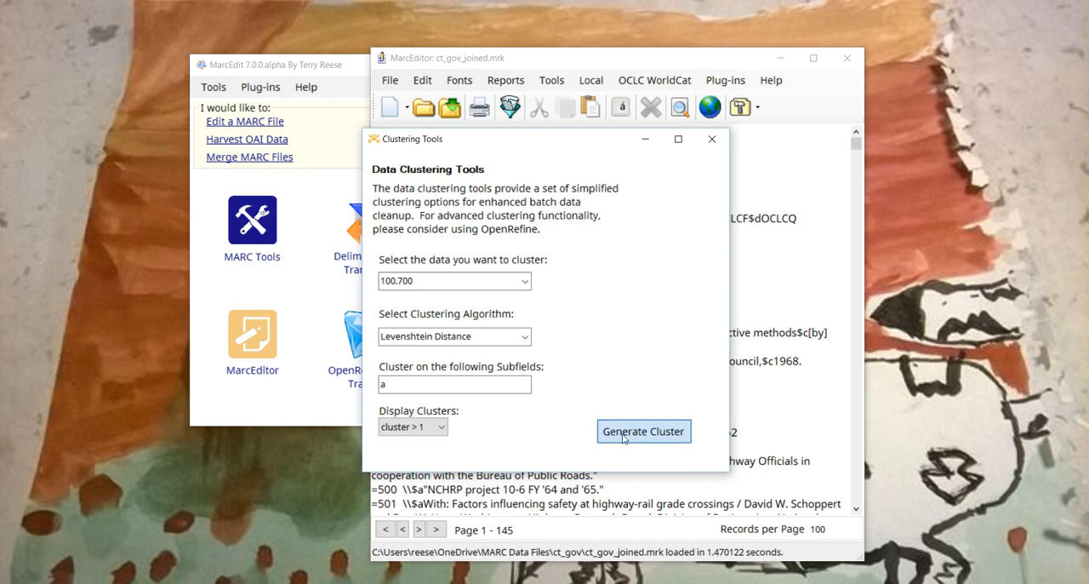
Generate clusters, expand the Lindeburg and Weisbrod clusters, and check two Weisbrod variants
click(643, 430)
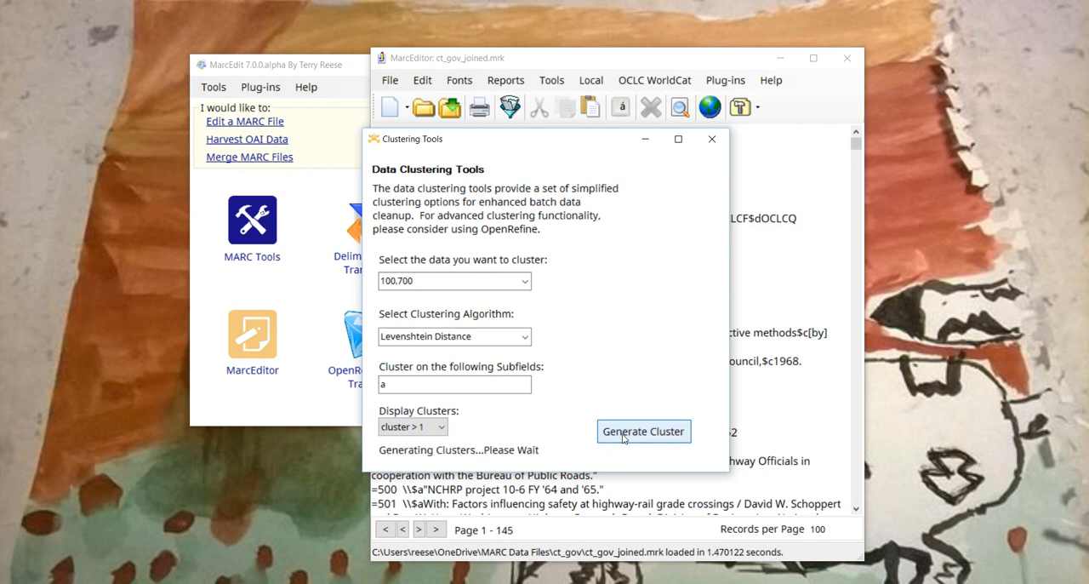
click(643, 431)
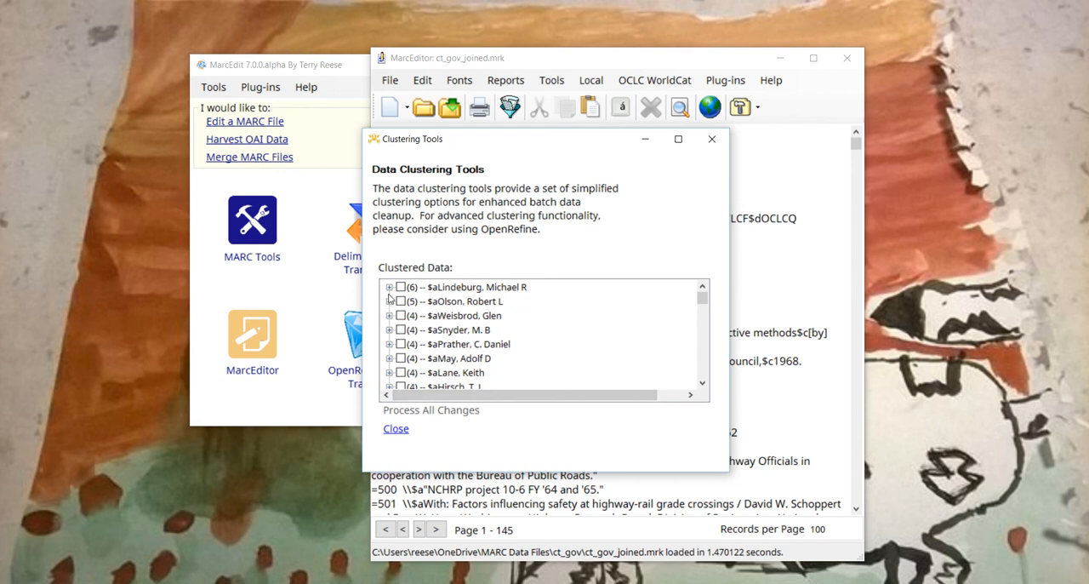
click(389, 287)
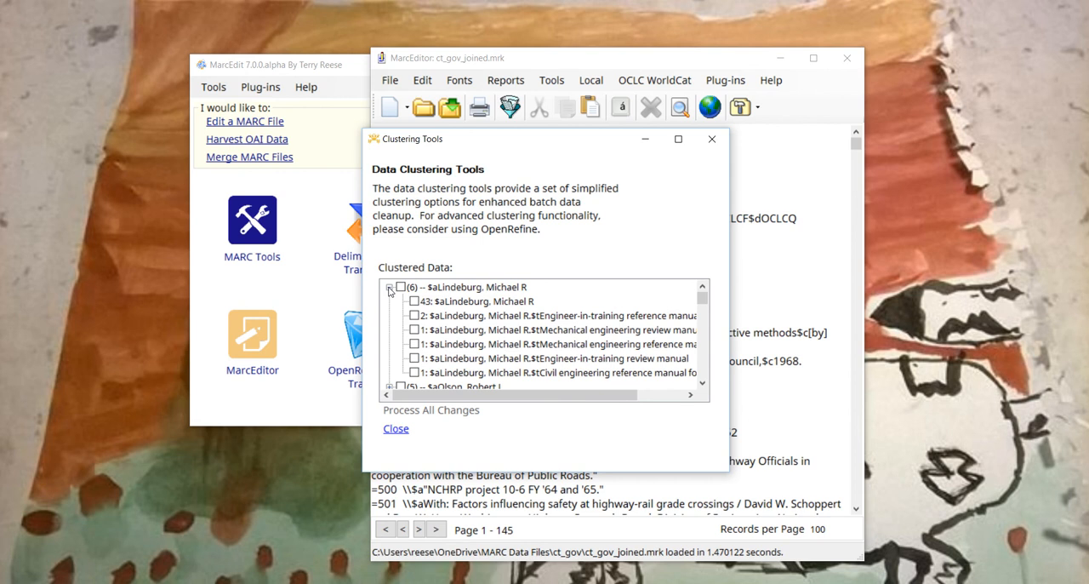
click(390, 287)
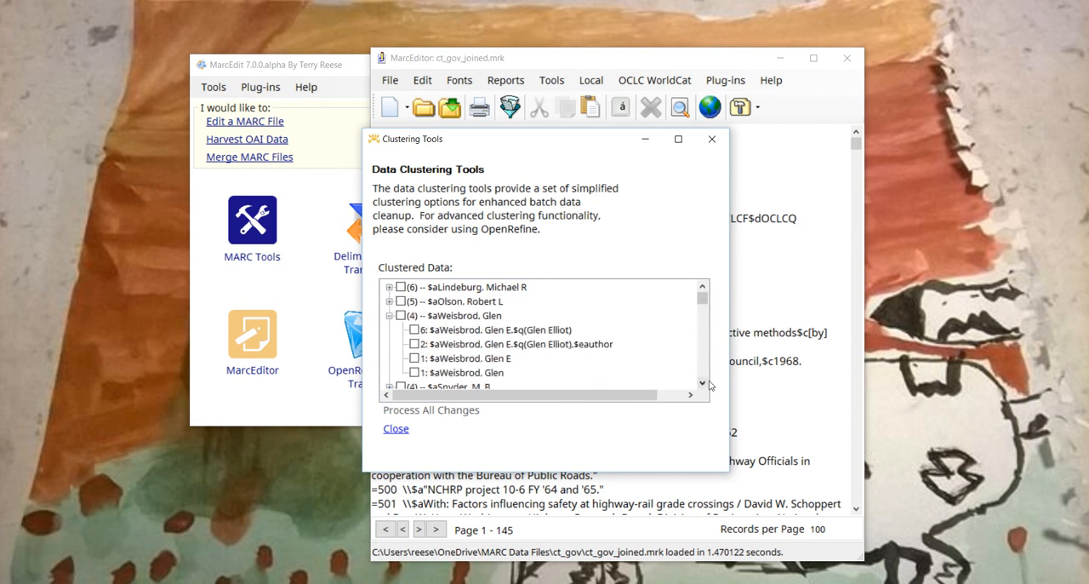
scroll(down, 3)
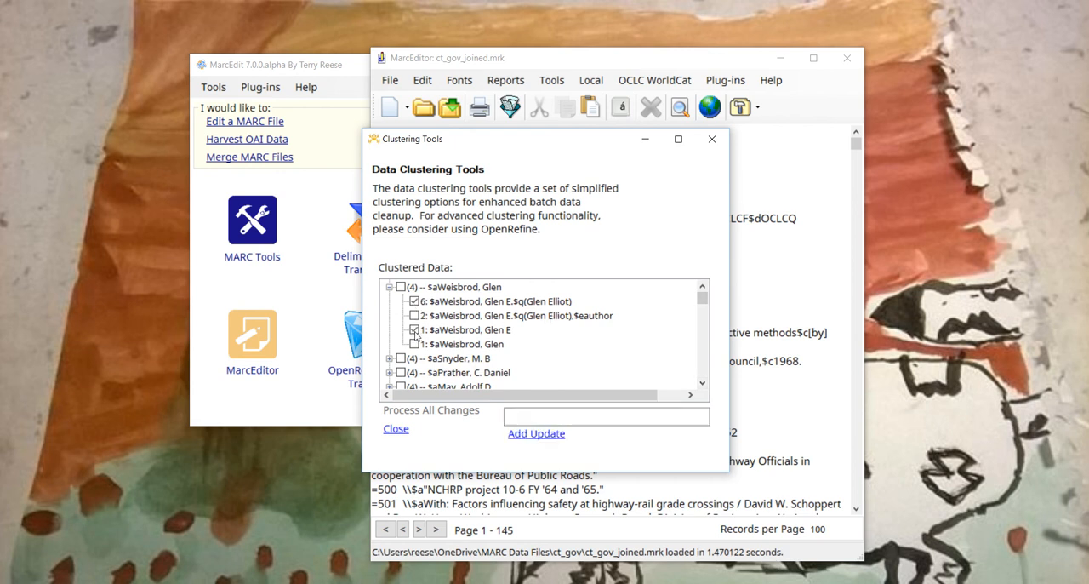
Check the last Weisbrod variant and replace all with the full Glen Elliot $q…$eauthor heading
click(517, 314)
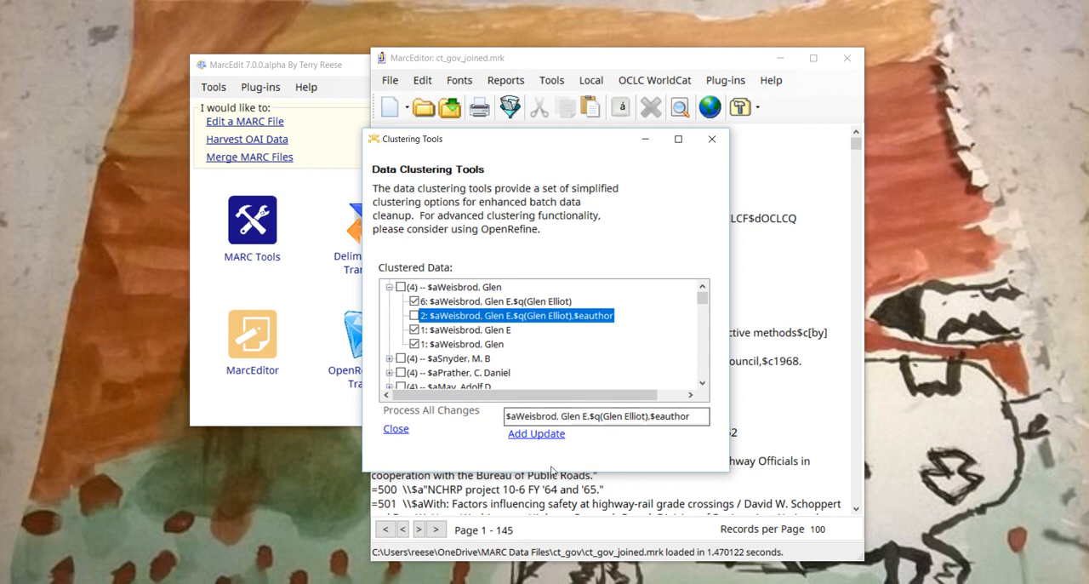
click(536, 433)
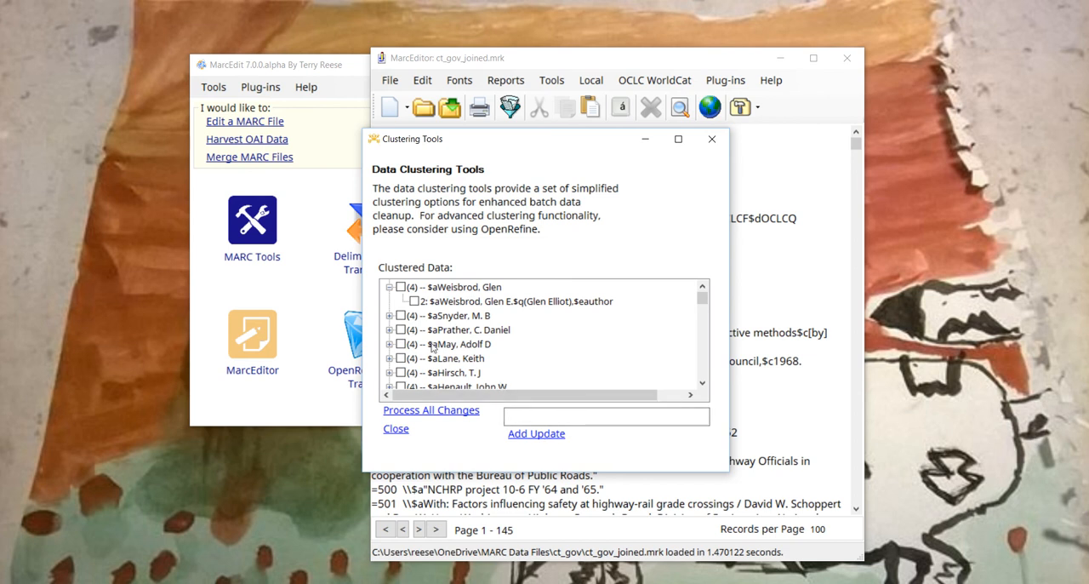
Merge the May, Adolf D variants into the Darlington, 1927 $eauthor heading; collapse Henault
click(390, 315)
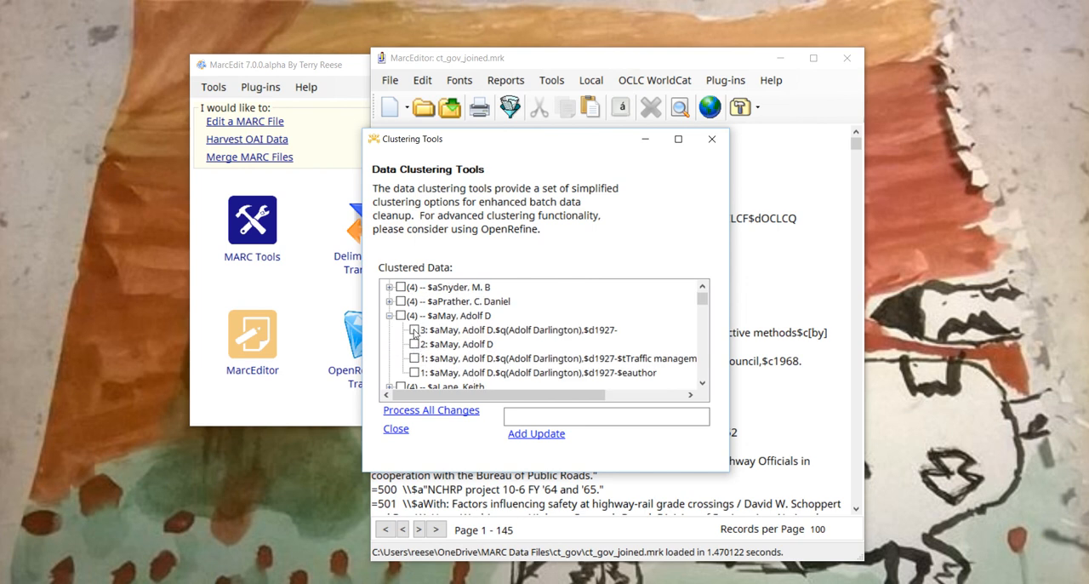
click(416, 343)
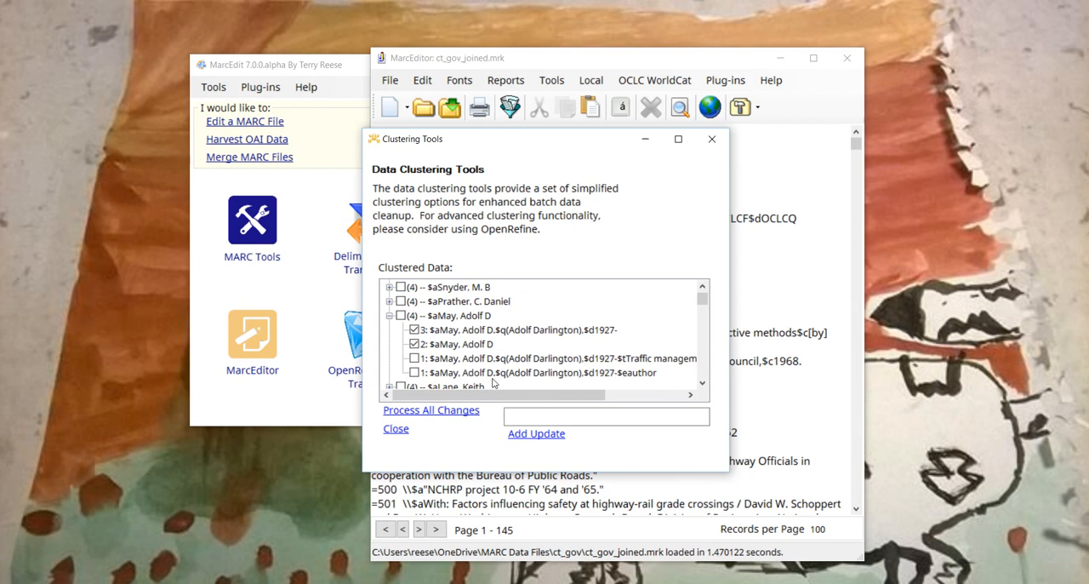
click(527, 373)
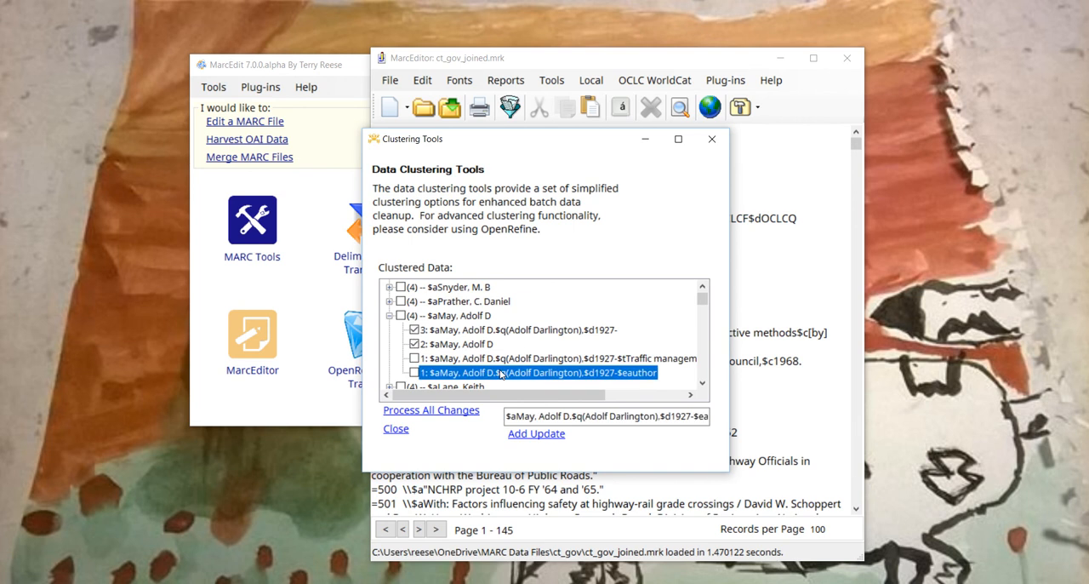
click(536, 433)
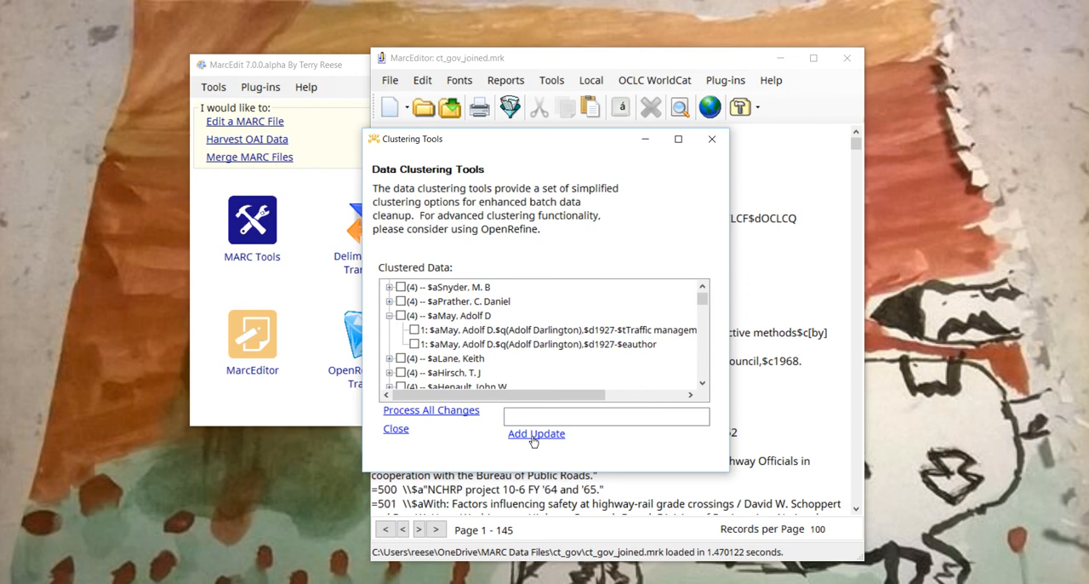
mouse_move(484, 402)
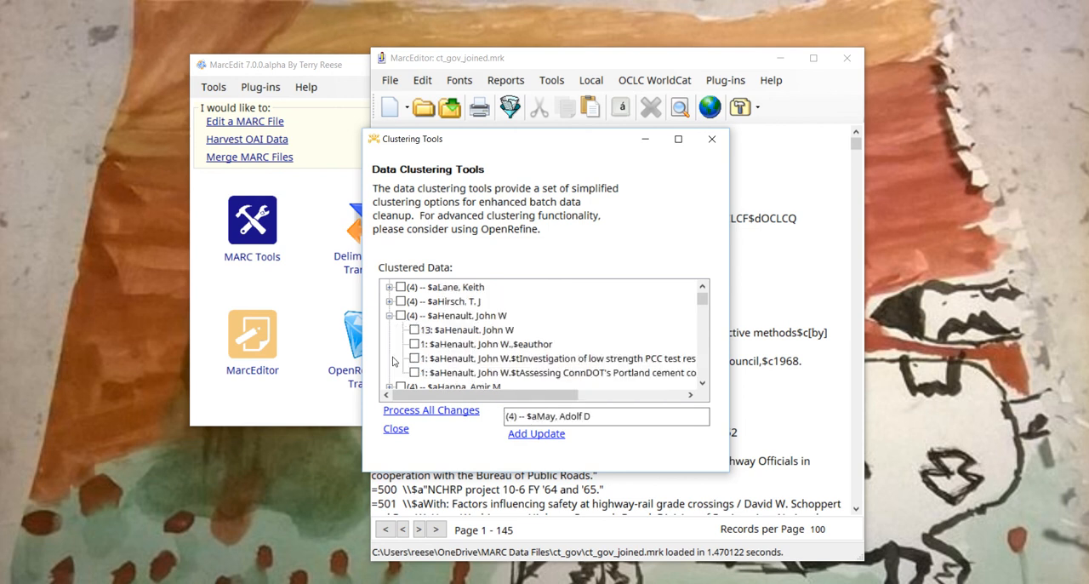
click(390, 315)
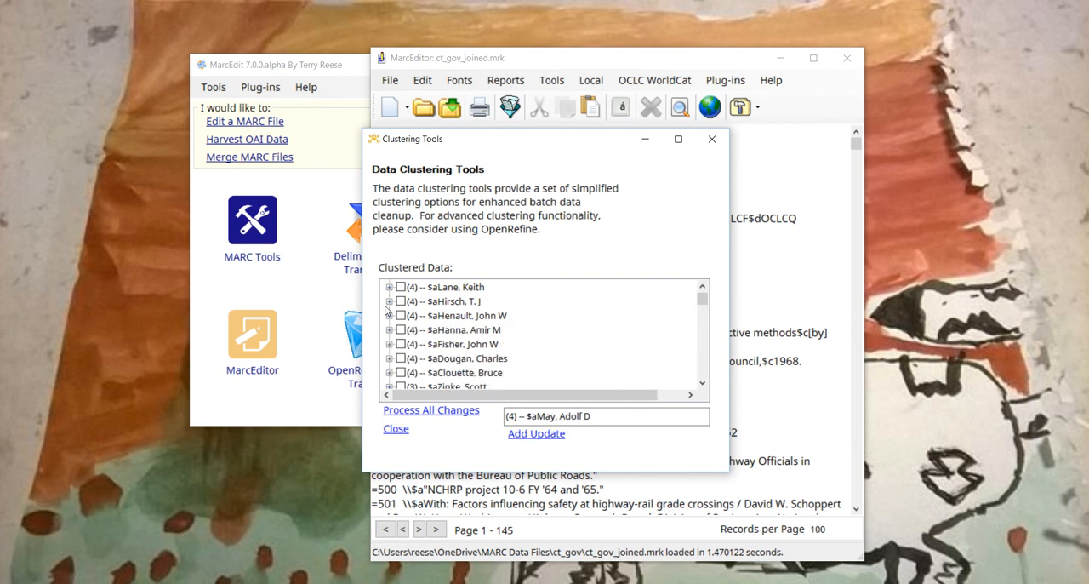
Merge the checked Lane, Keith variants into the Keith R. $eauthor heading
click(389, 286)
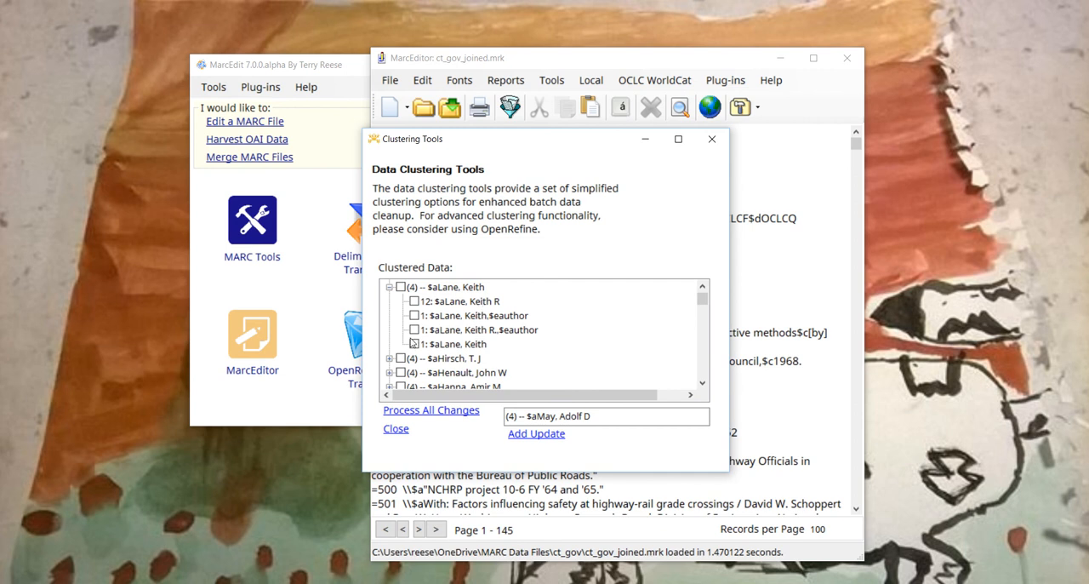
click(415, 344)
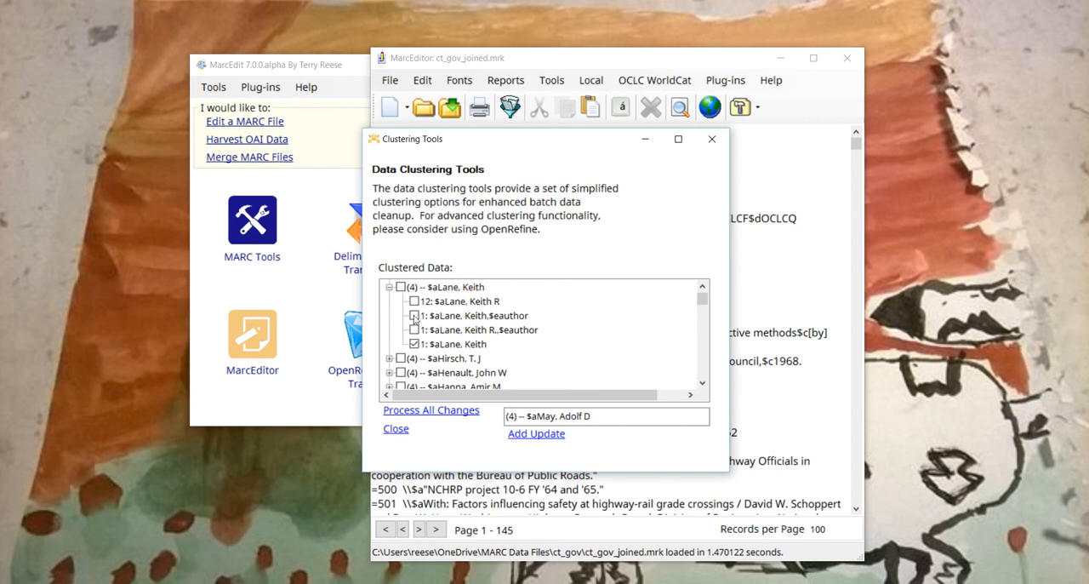
click(416, 301)
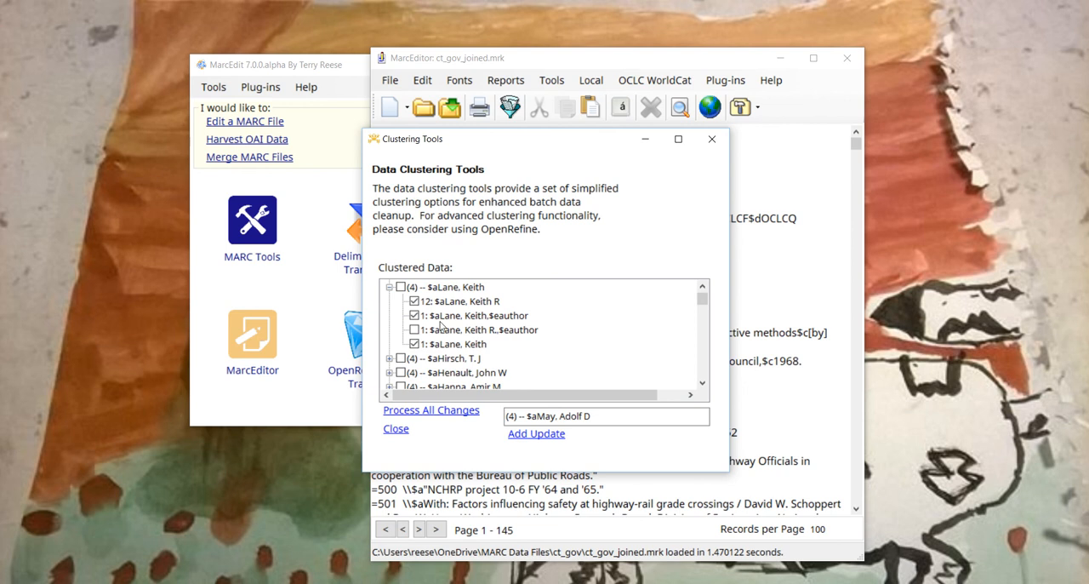
click(477, 330)
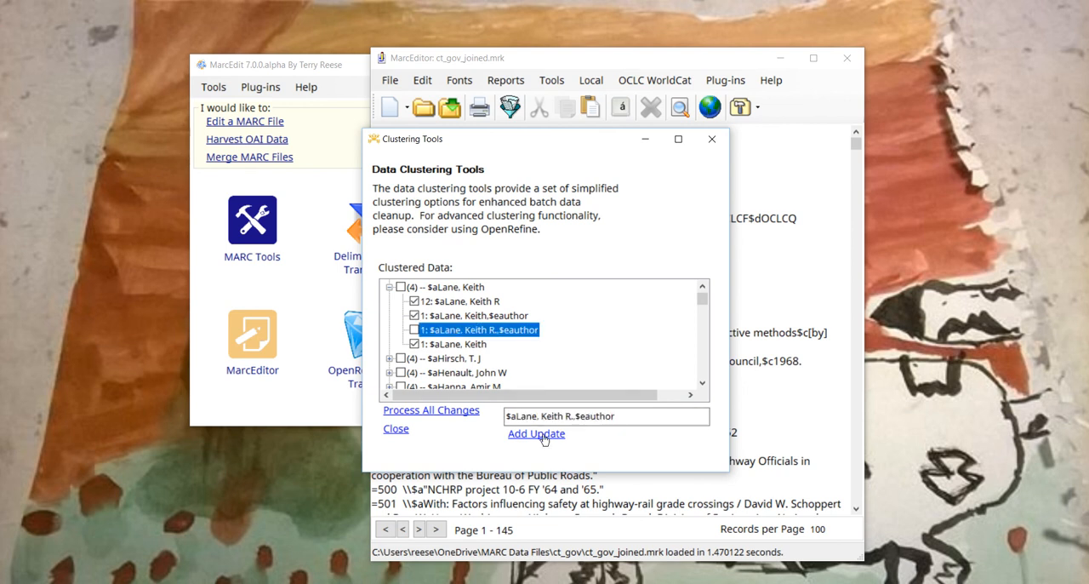
click(536, 433)
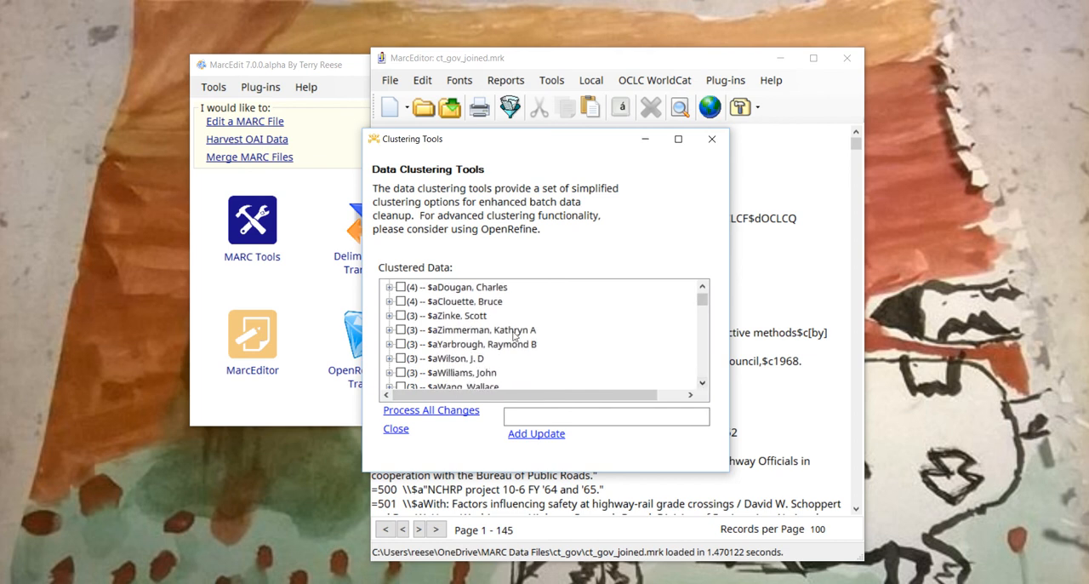
Replace the plain Zimmerman, Kathryn A variant with her $eauthor heading
click(390, 330)
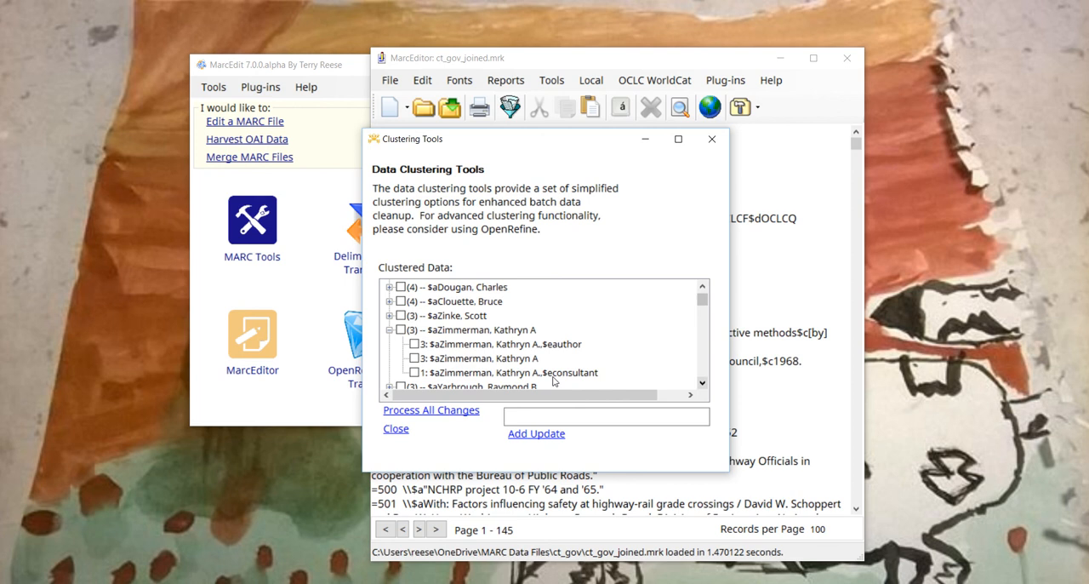
click(414, 358)
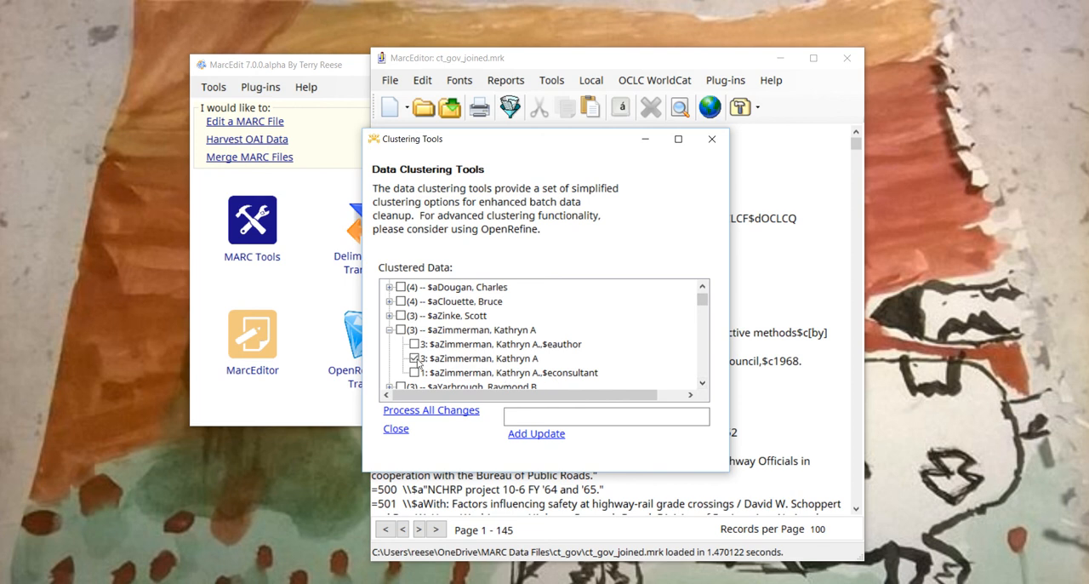
click(501, 344)
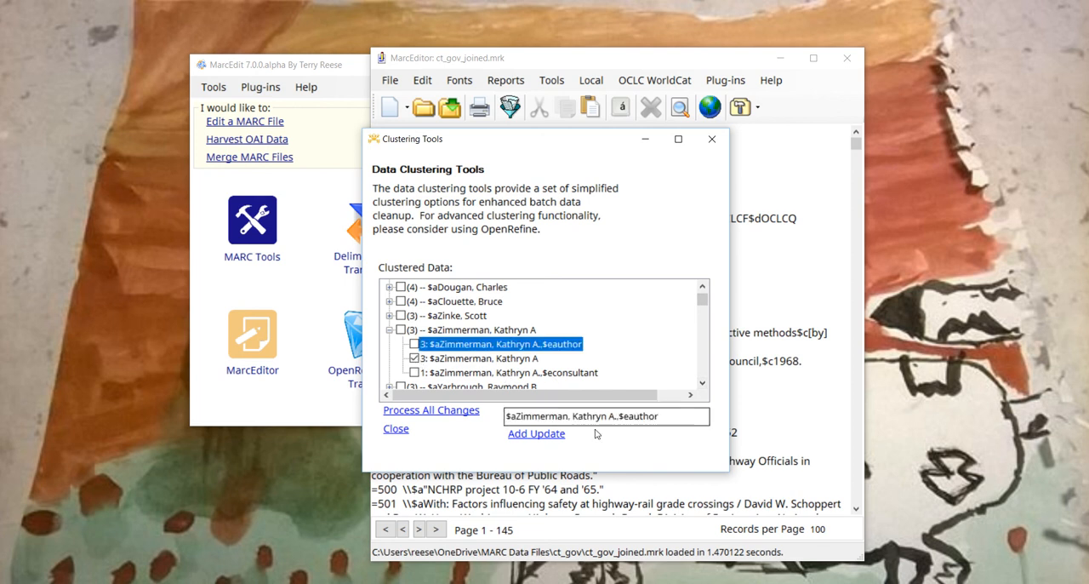
click(536, 433)
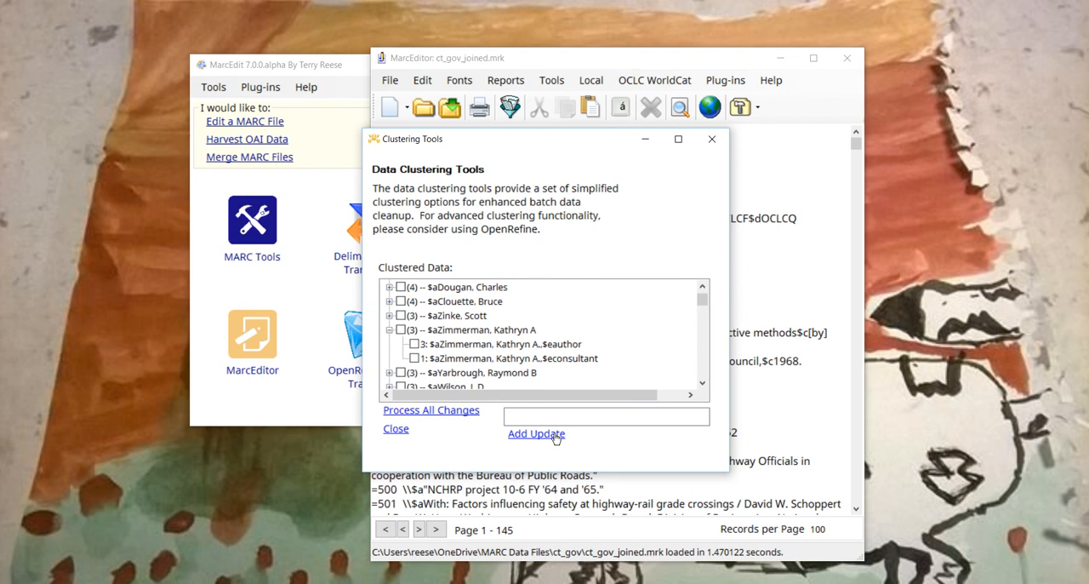
mouse_move(451, 433)
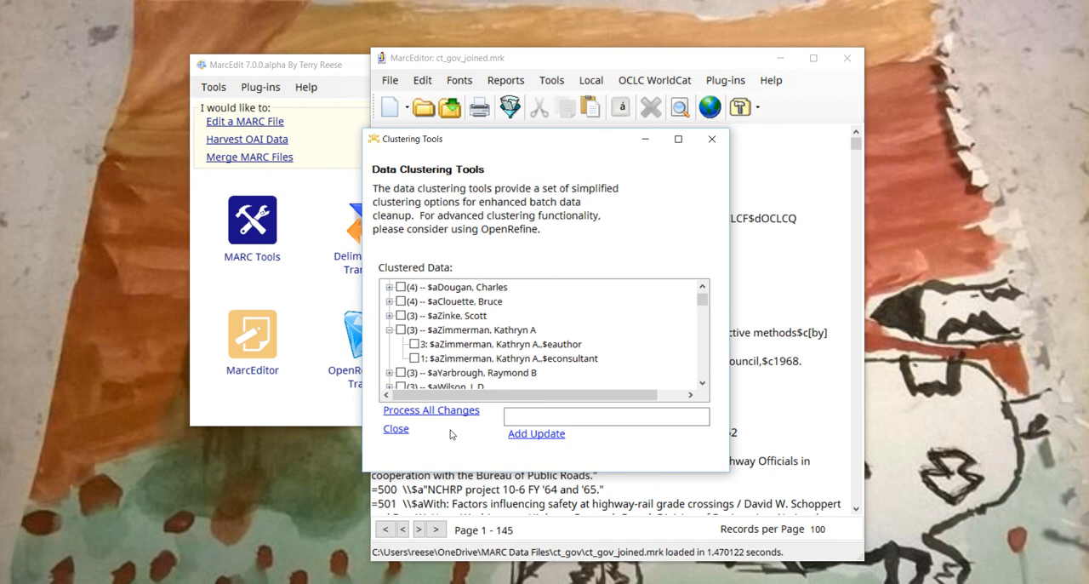
mouse_move(451, 448)
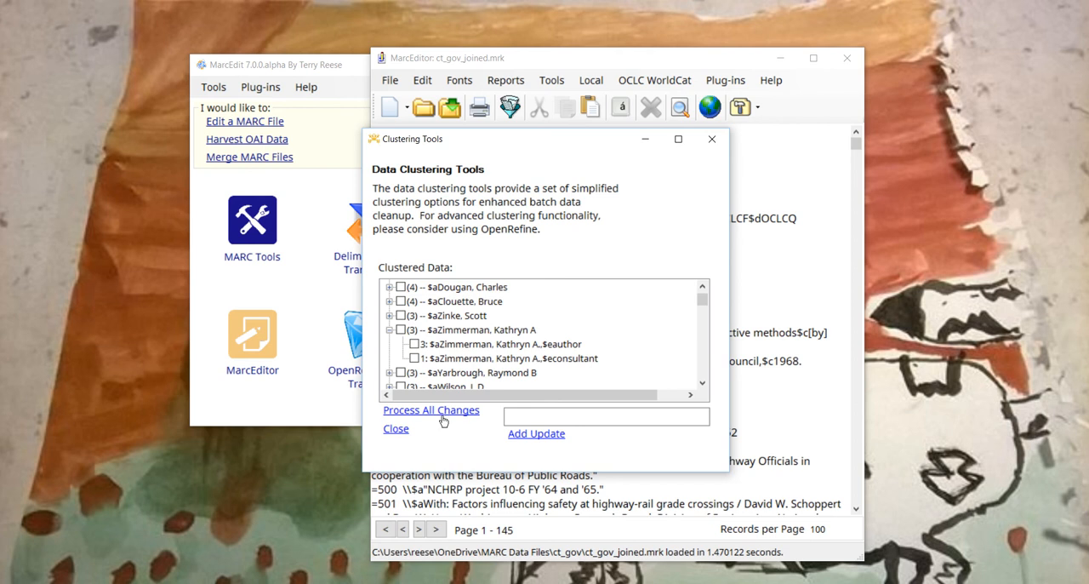
Process all queued changes and acknowledge the 30 changes made message
click(432, 409)
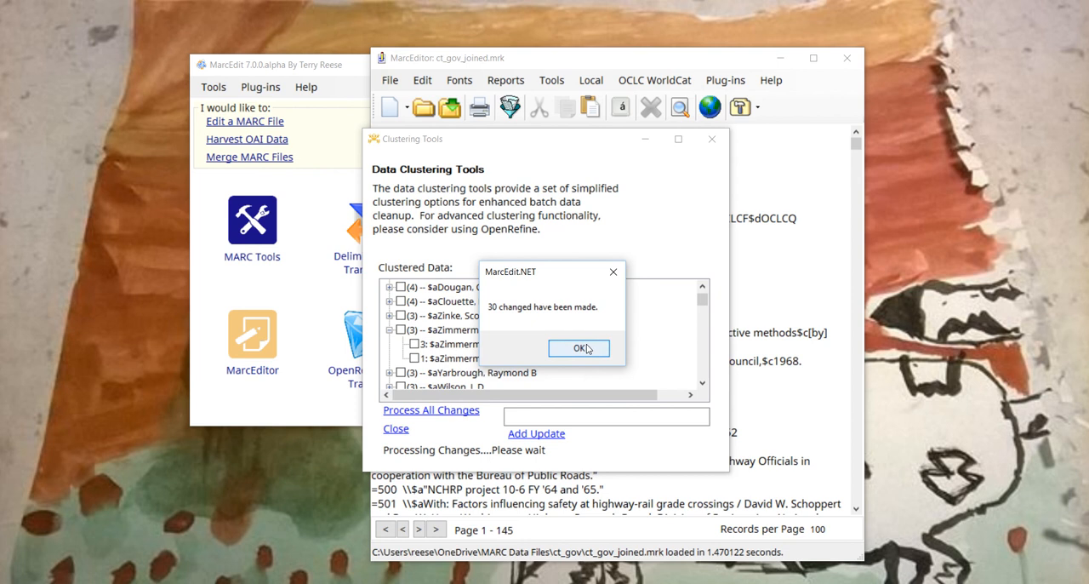
click(579, 348)
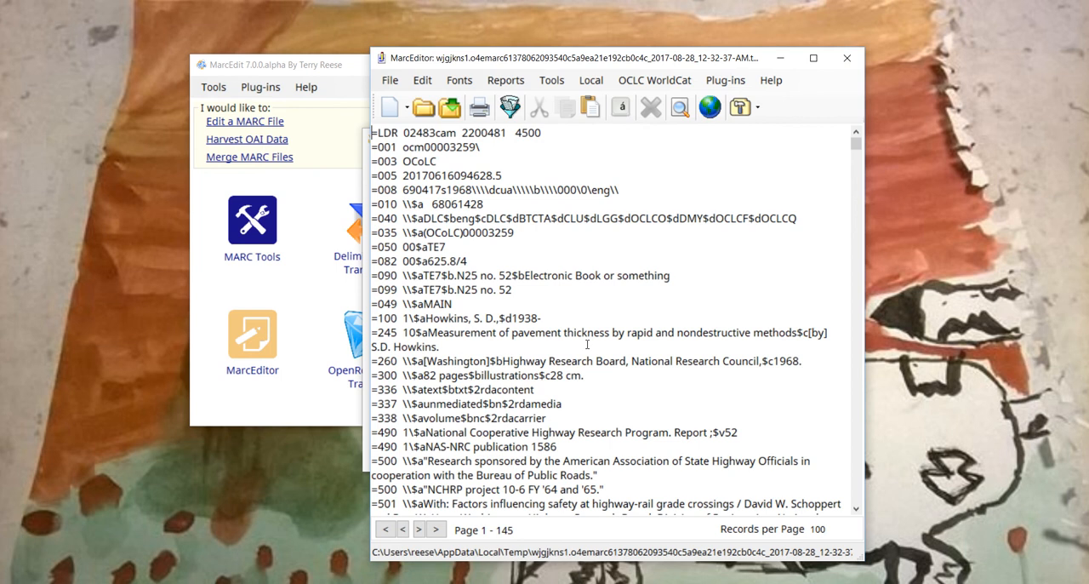
mouse_move(552, 80)
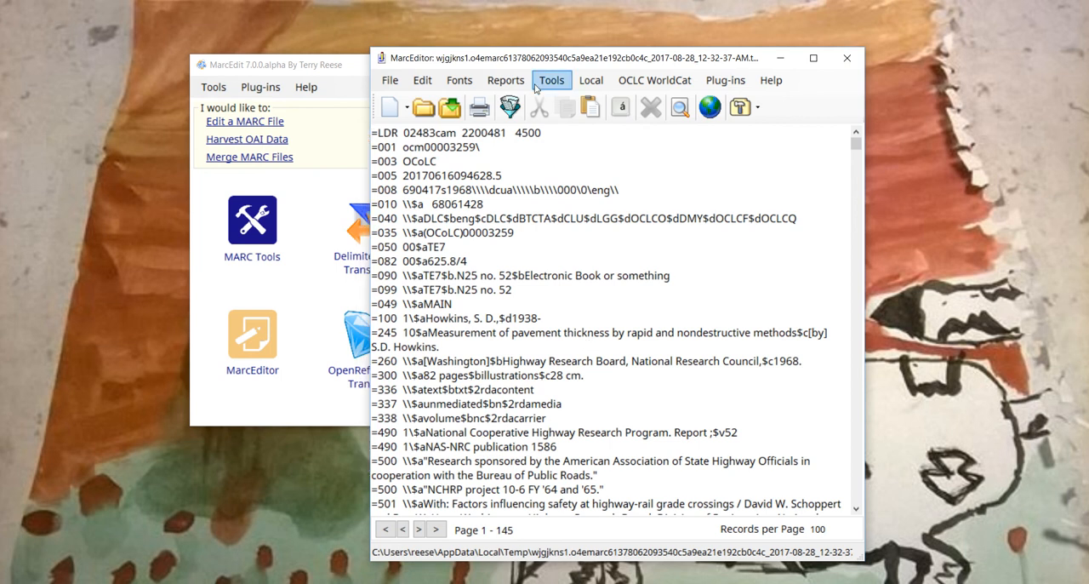
Find all occurrences of 'May, A' in the records
click(422, 79)
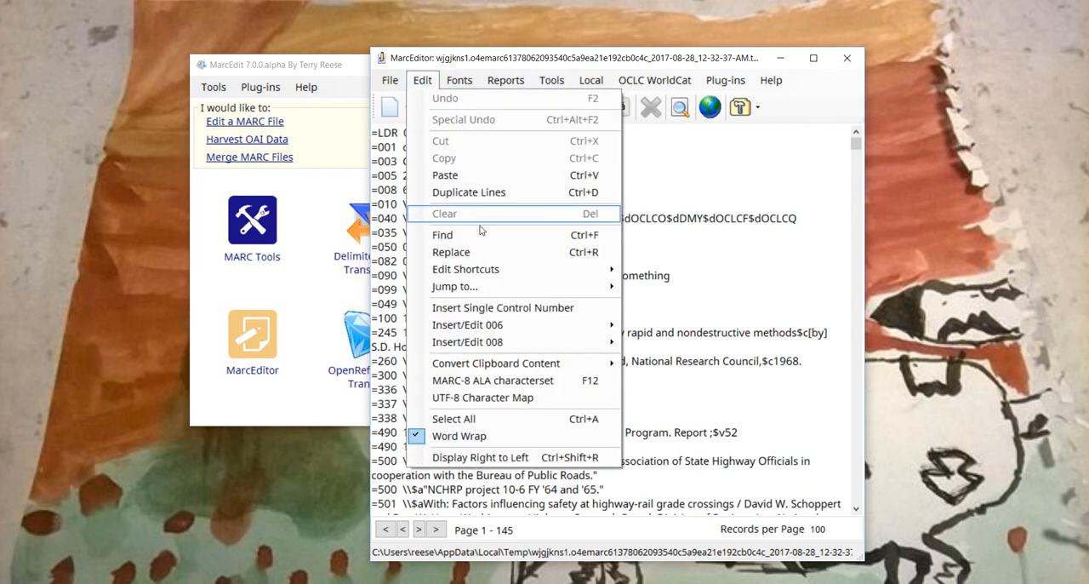
click(443, 234)
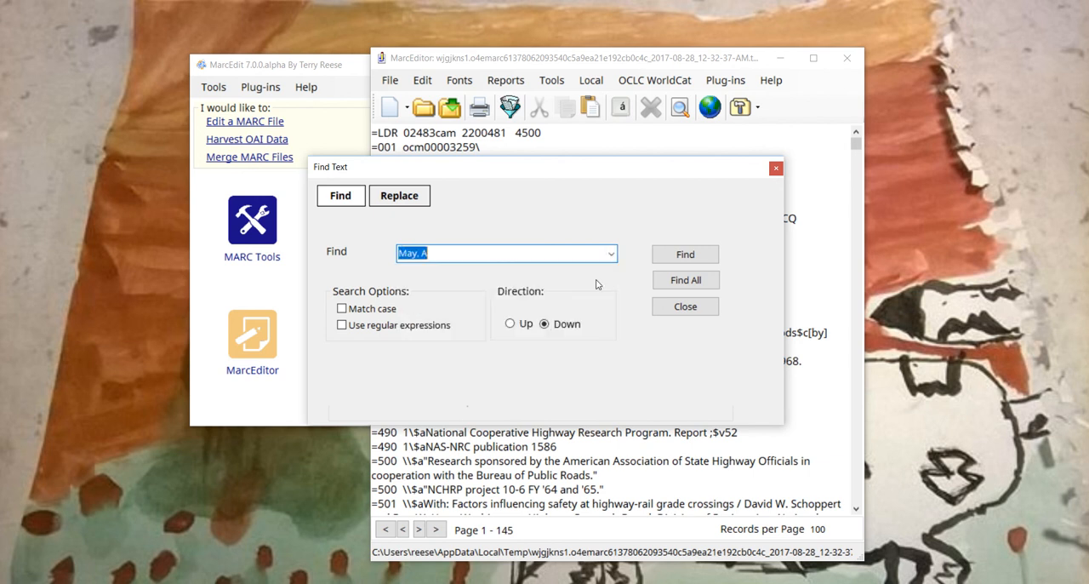
click(685, 279)
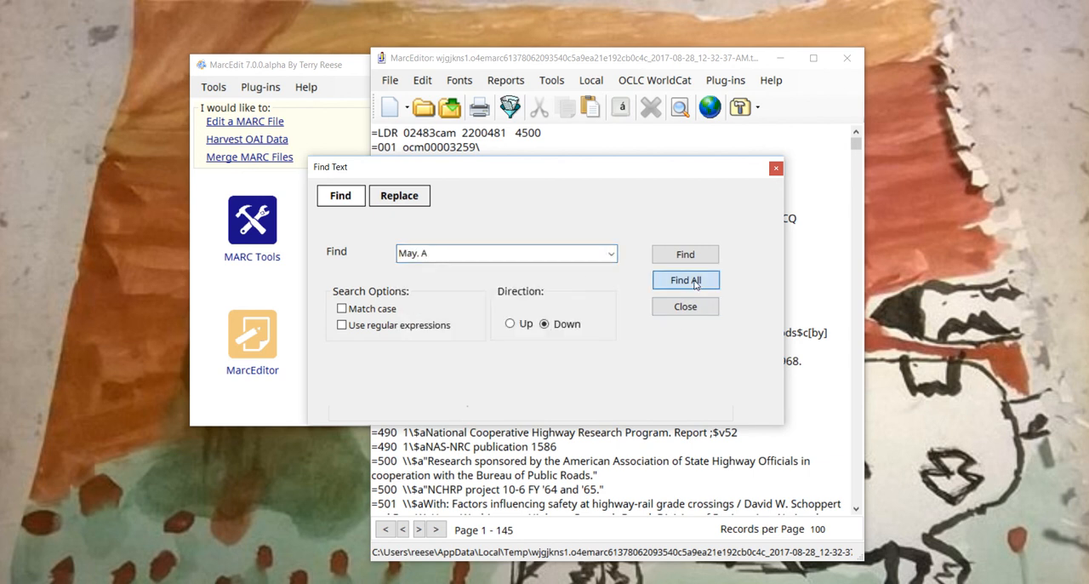
click(685, 280)
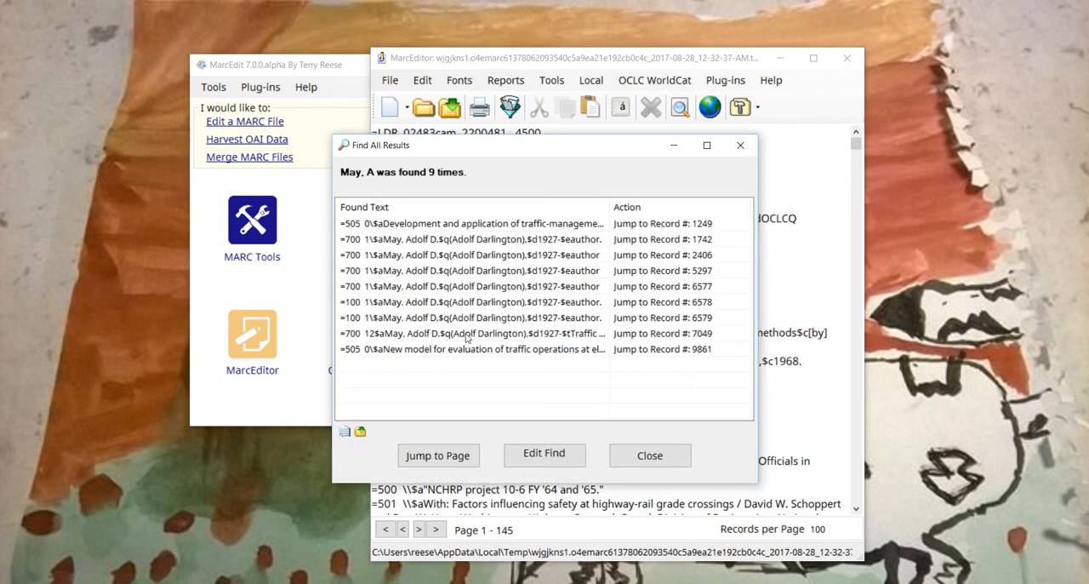
mouse_move(485, 281)
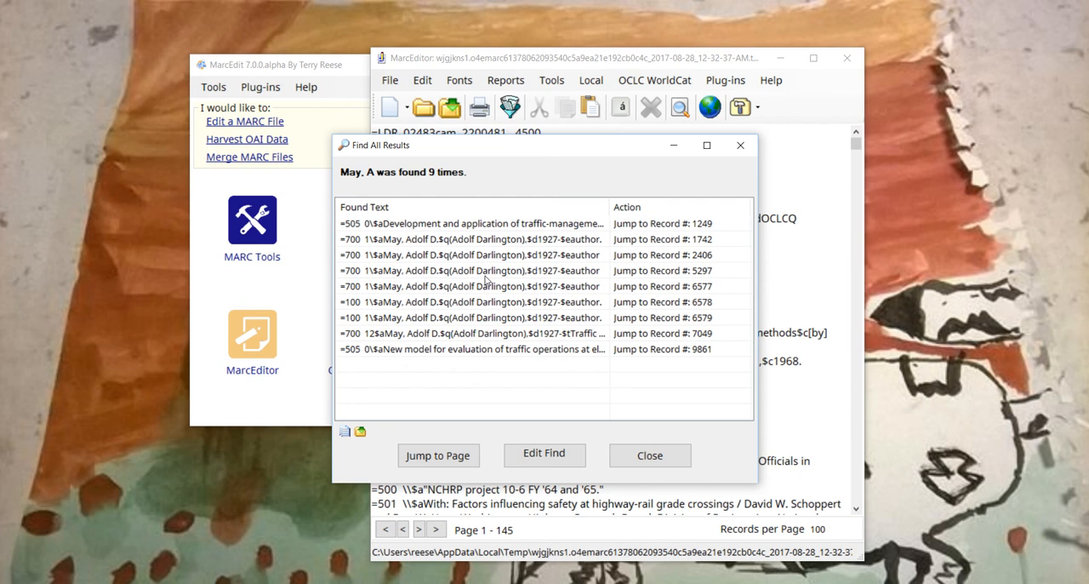
mouse_move(524, 292)
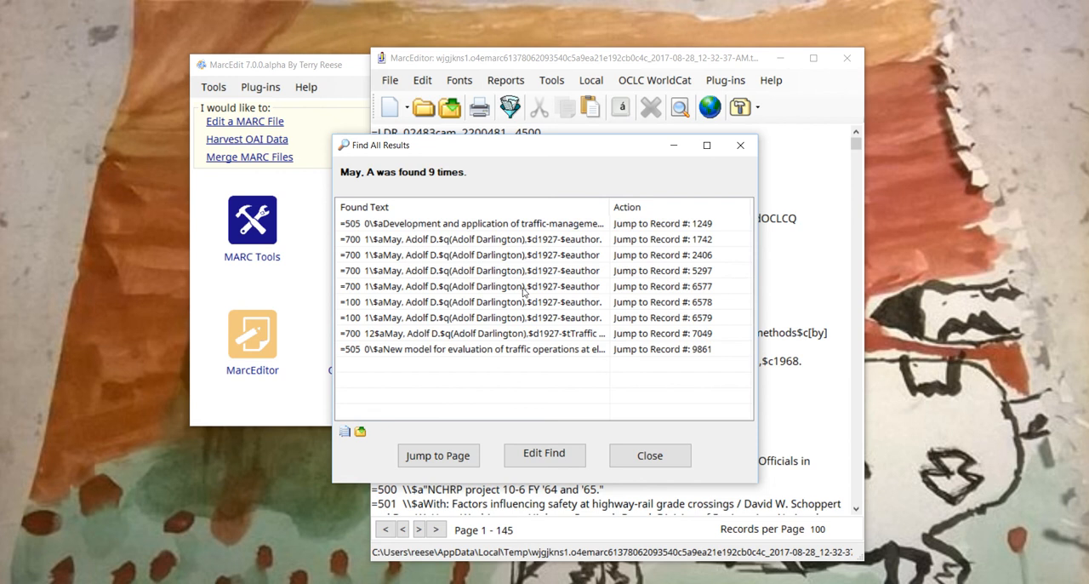